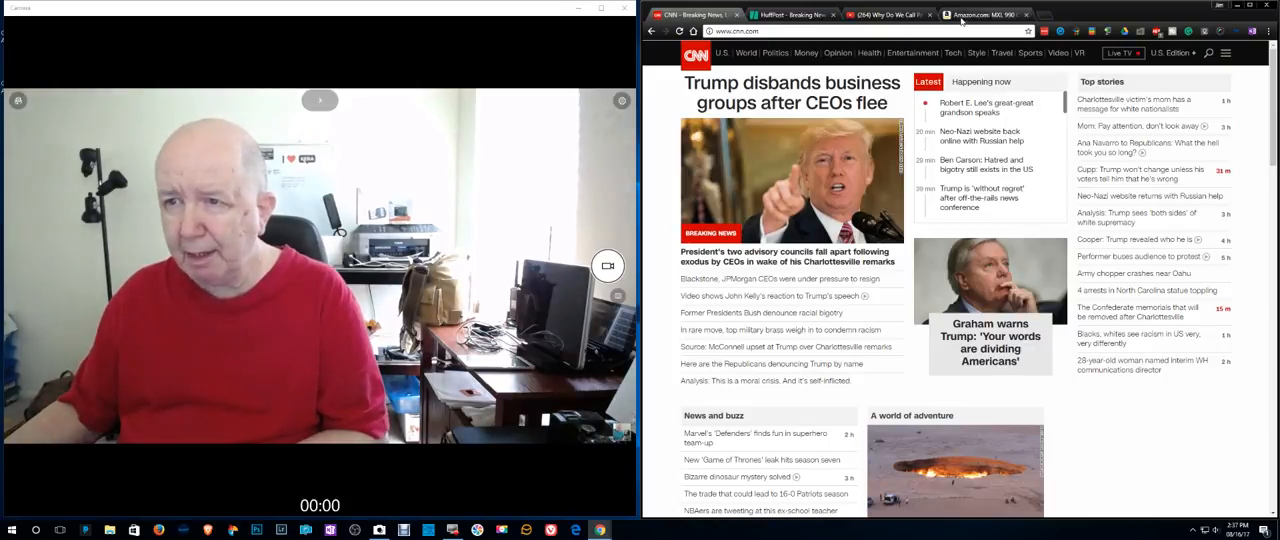
Switch to the Amazon tab and scroll the MXL 990 condenser microphone listing.
left_click(980, 14)
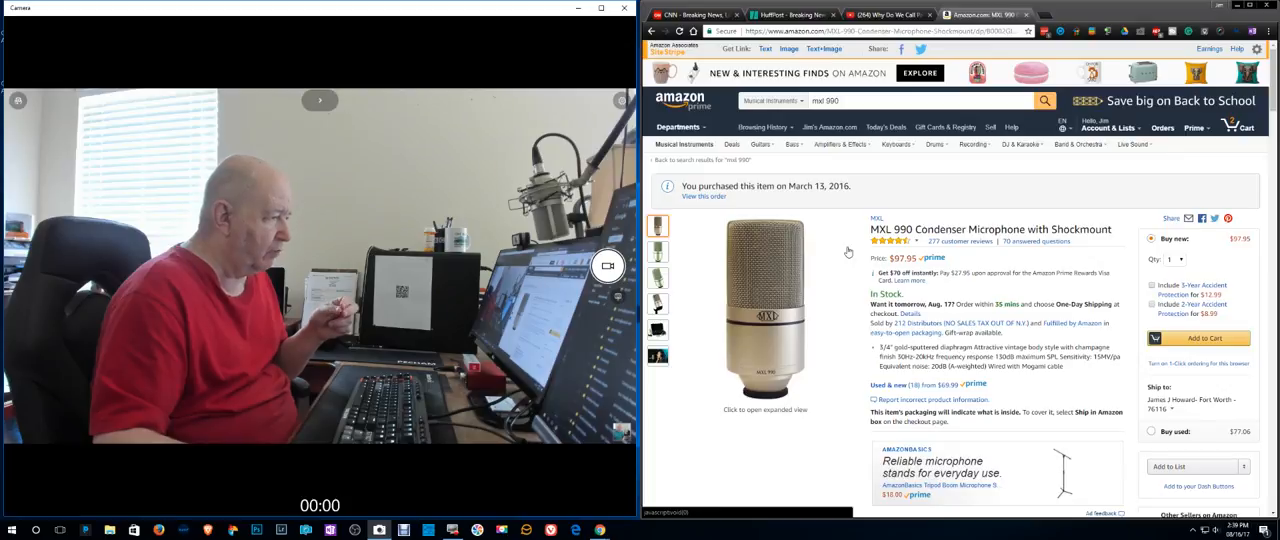
scroll("down", 3)
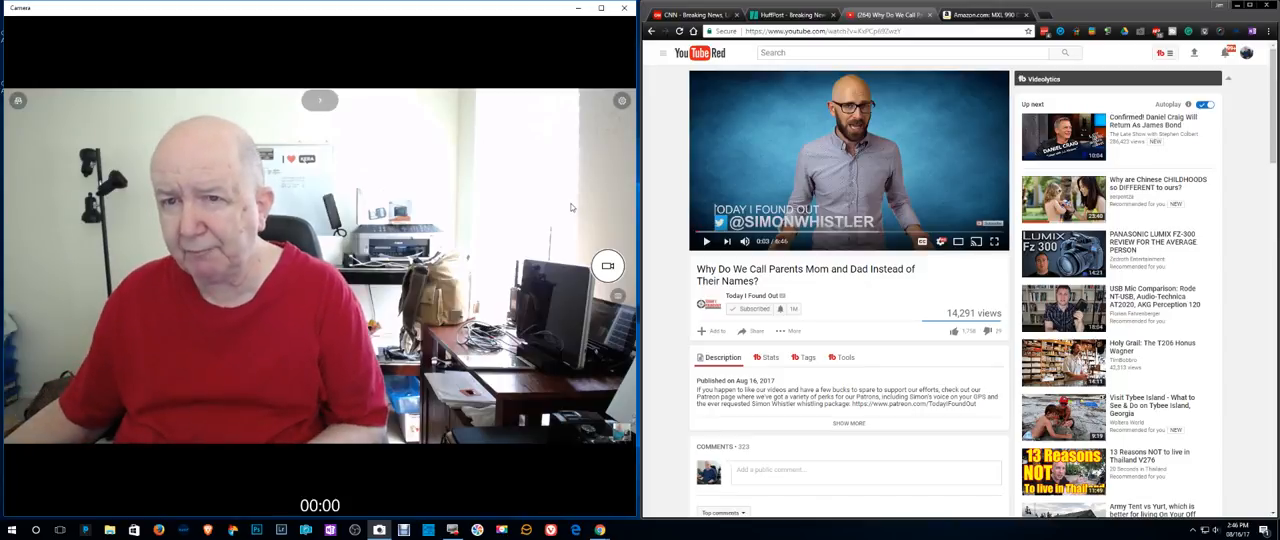
Bring up the Today I Found Out 'Why Do We Call Parents Mom and Dad' video.
left_click(695, 14)
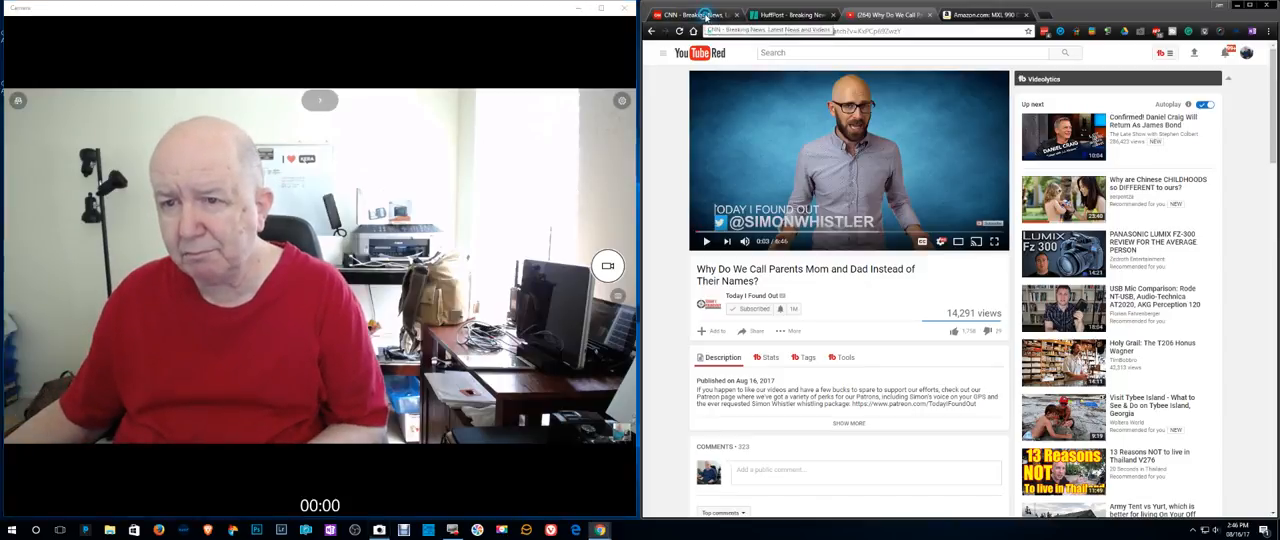
Cycle through the CNN and HuffPost tabs, ending back on the YouTube video.
left_click(690, 15)
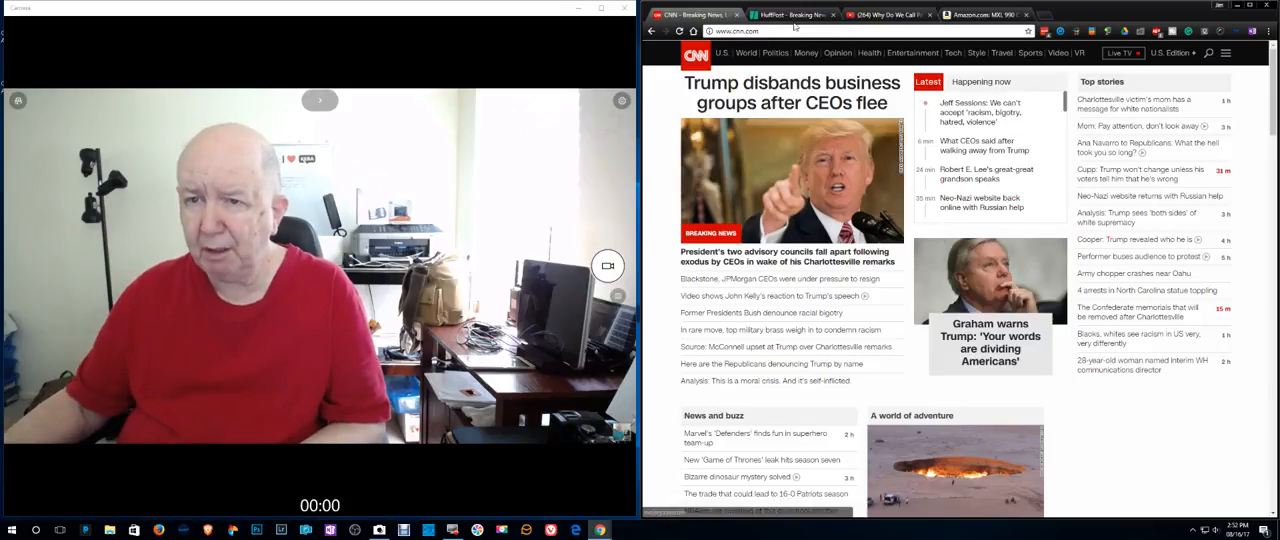
left_click(792, 14)
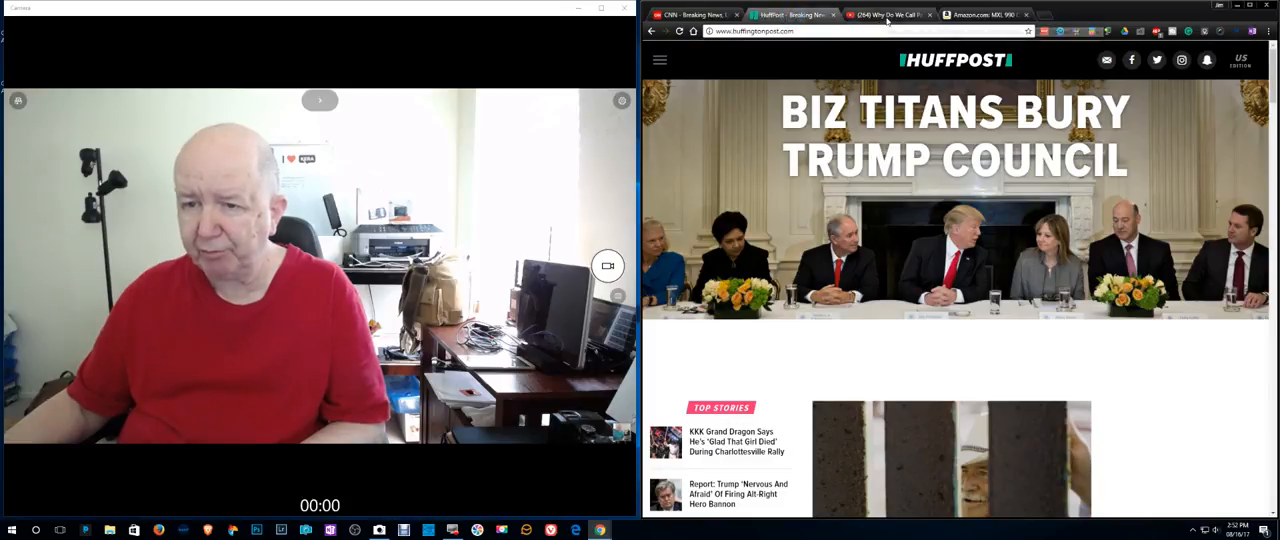
left_click(888, 14)
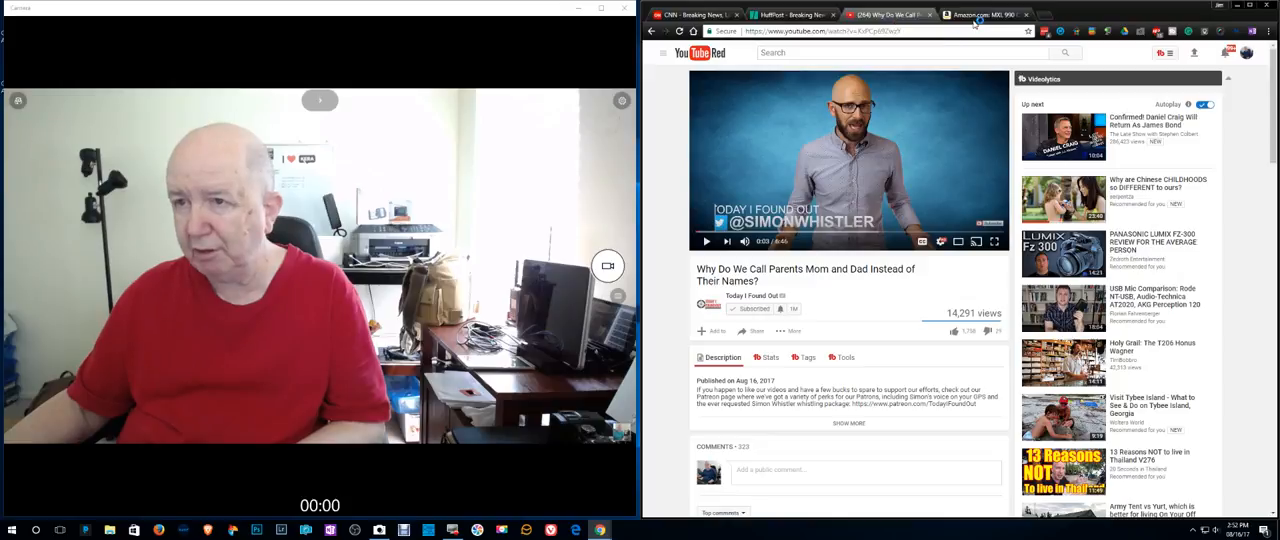
Open a new Chrome tab showing the FVD Speed Dial site thumbnails.
left_click(985, 14)
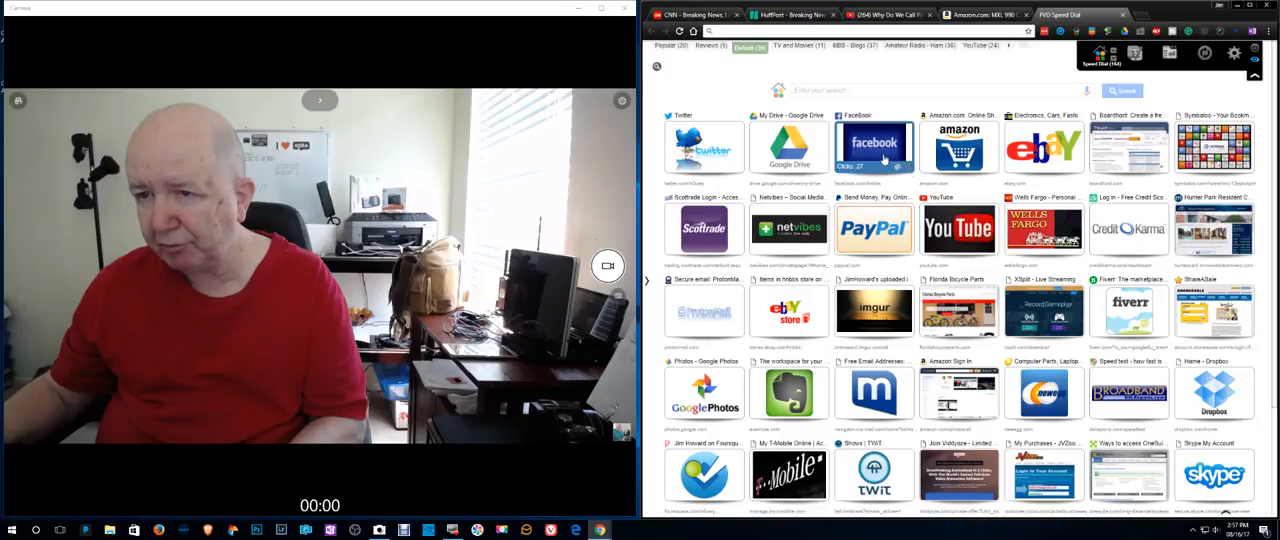
Load the Facebook profile from its Speed Dial thumbnail.
left_click(873, 145)
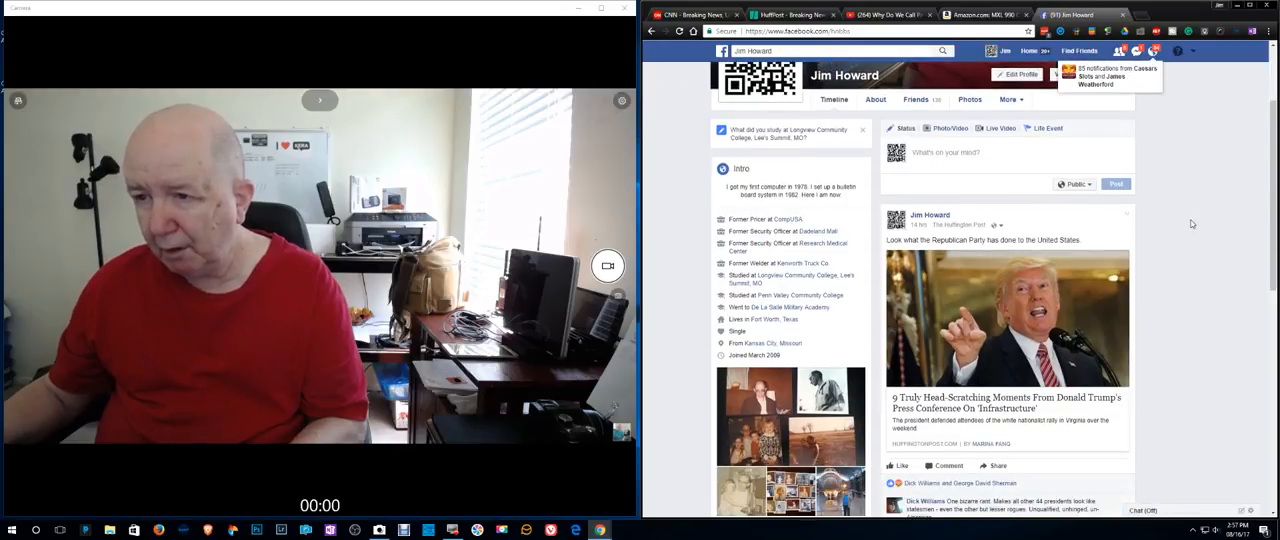
Scroll the Facebook timeline past the Huffington Post article to the CNN Trump post.
scroll("down", 3)
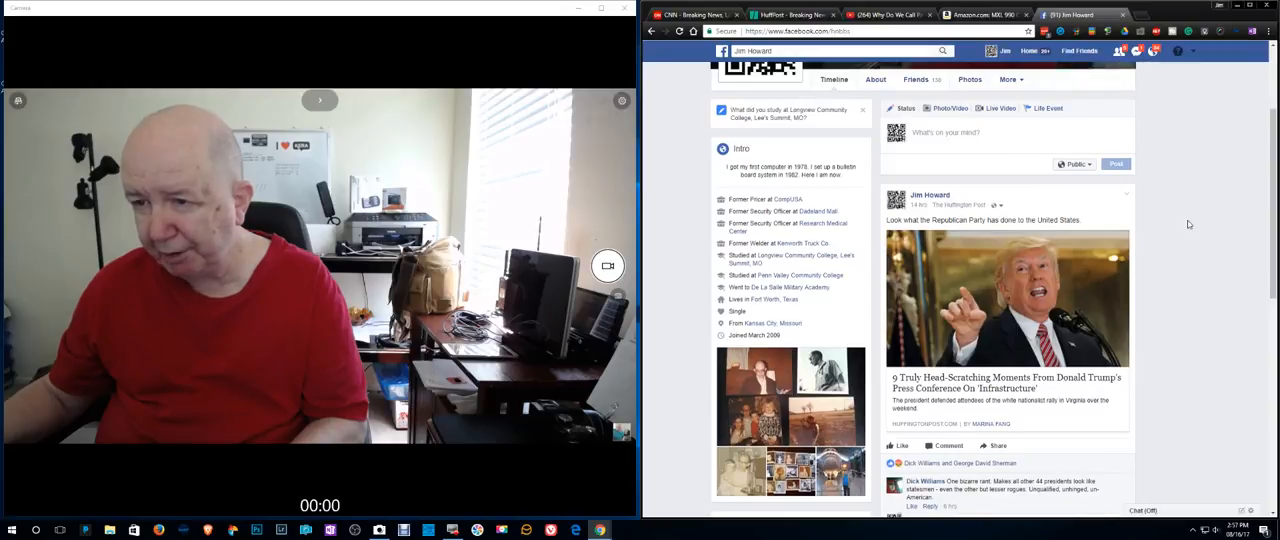
scroll("down", 3)
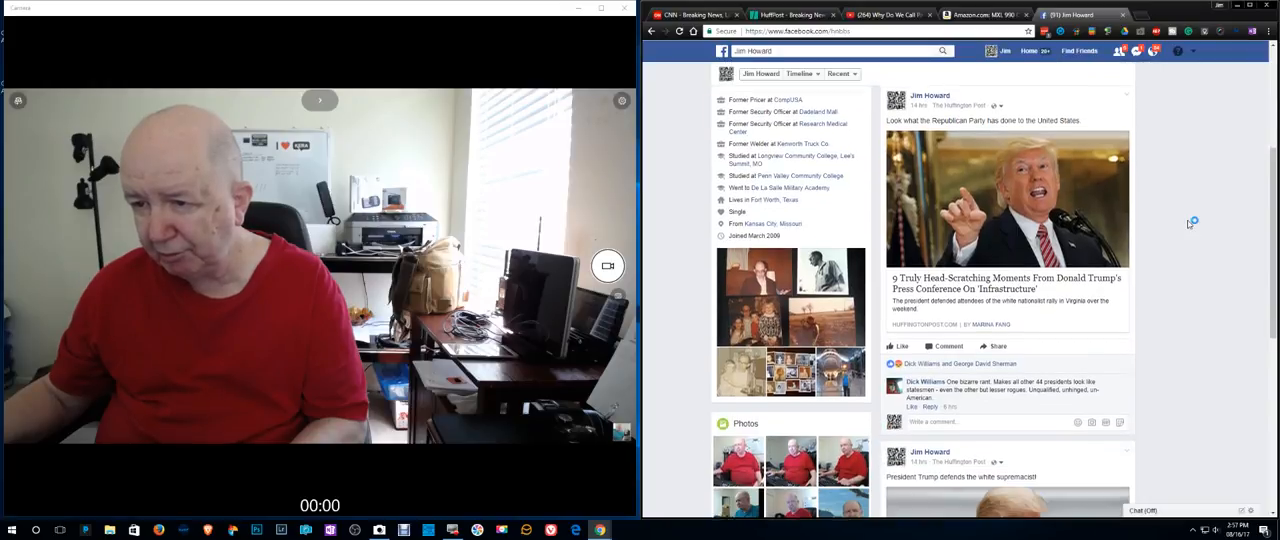
scroll("down", 3)
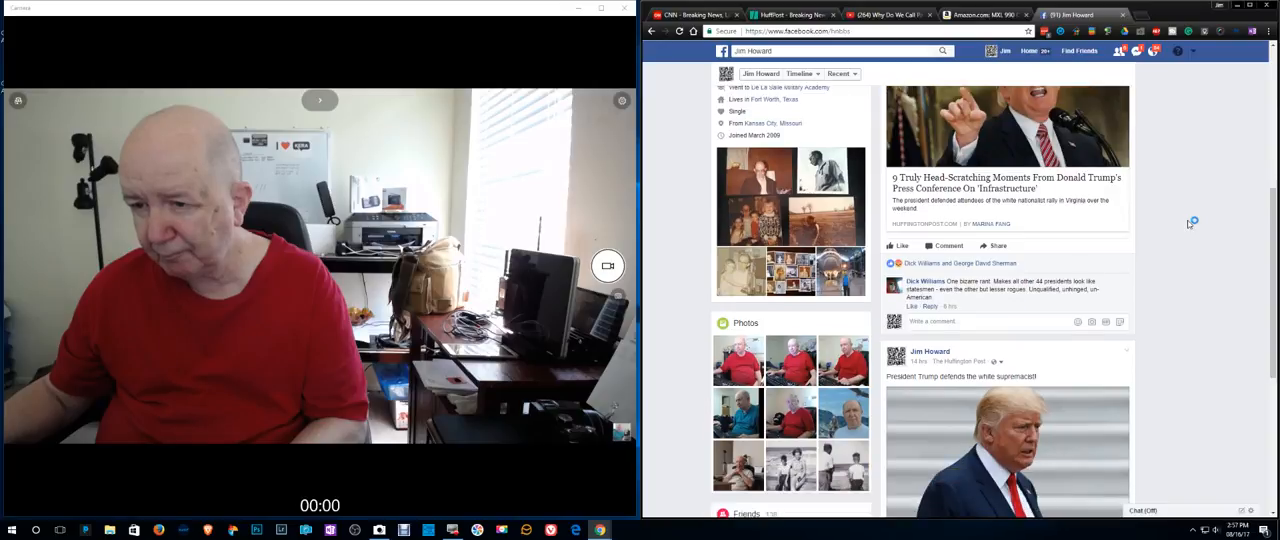
scroll("down", 3)
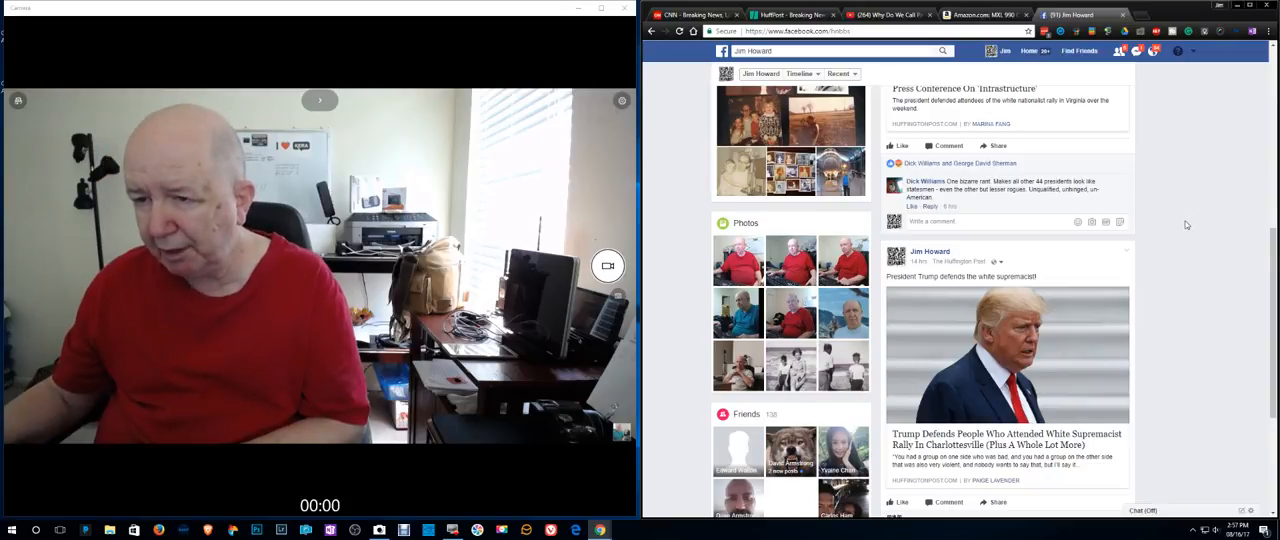
scroll("down", 3)
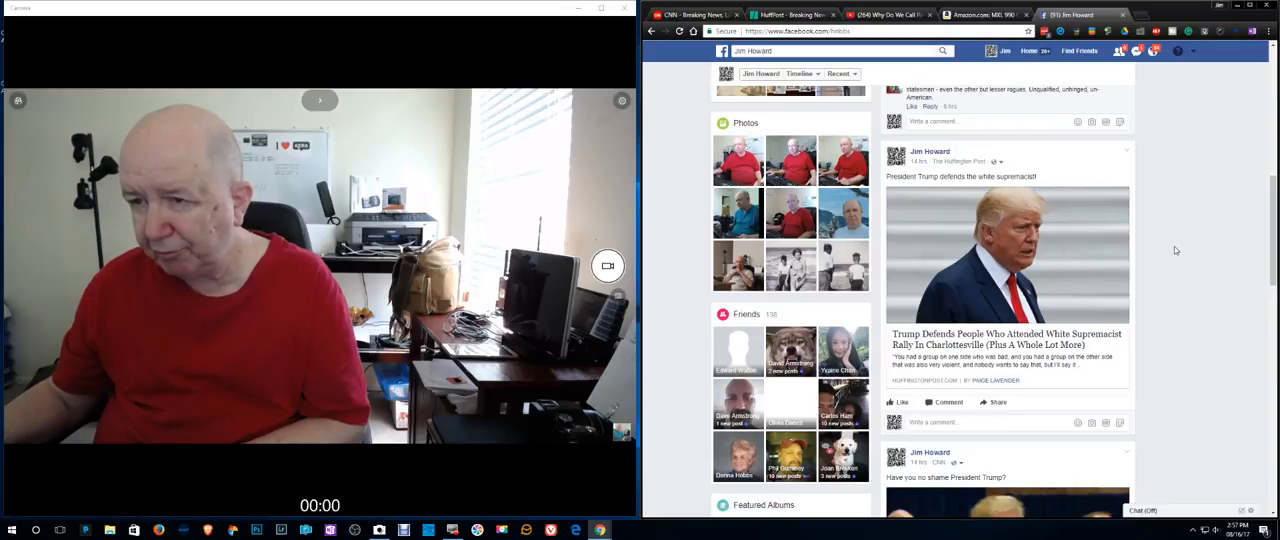
scroll("down", 3)
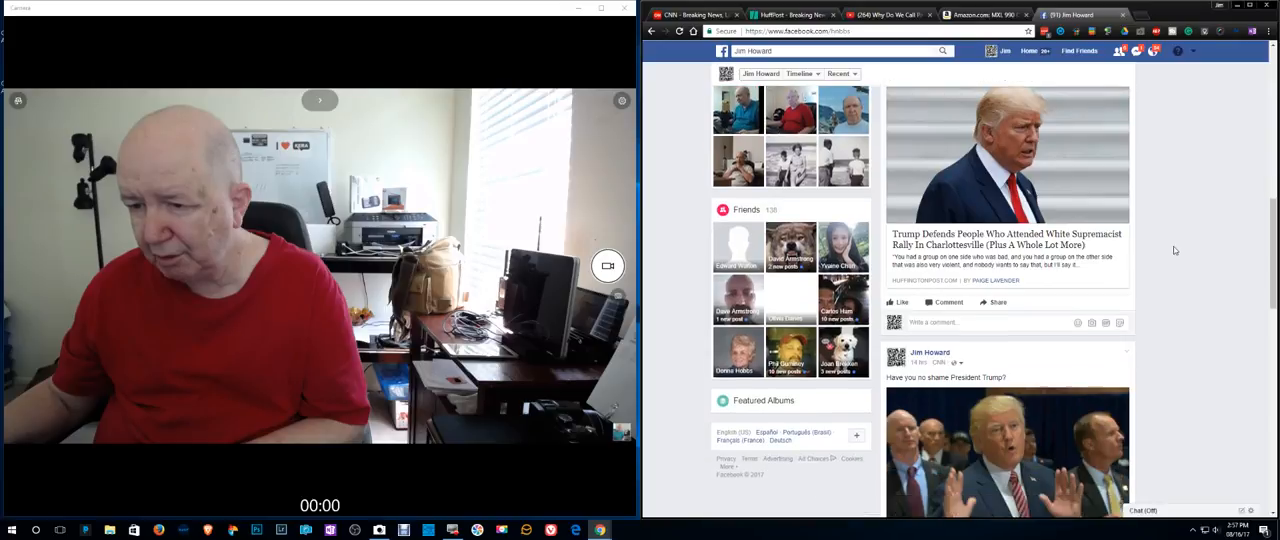
scroll("down", 3)
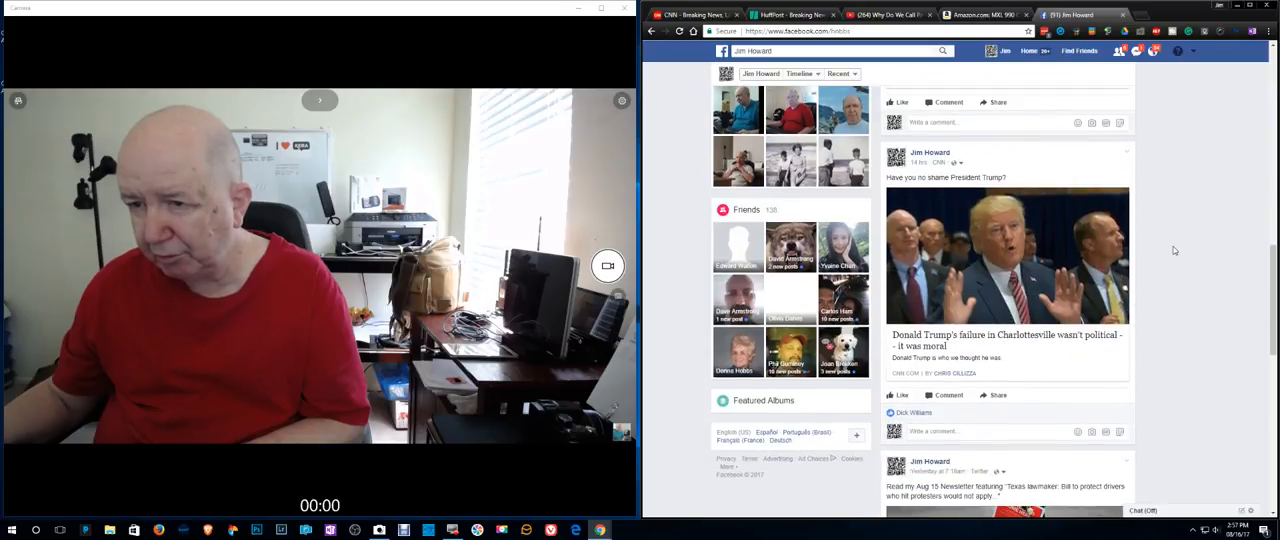